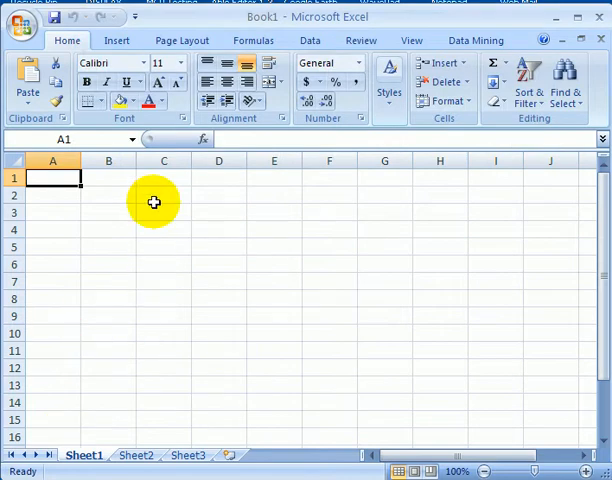
Import the Adventure Works DW Adventure Works connection as a PivotTable report at $A$1
{"action": "left_click", "coordinate": [309, 40]}
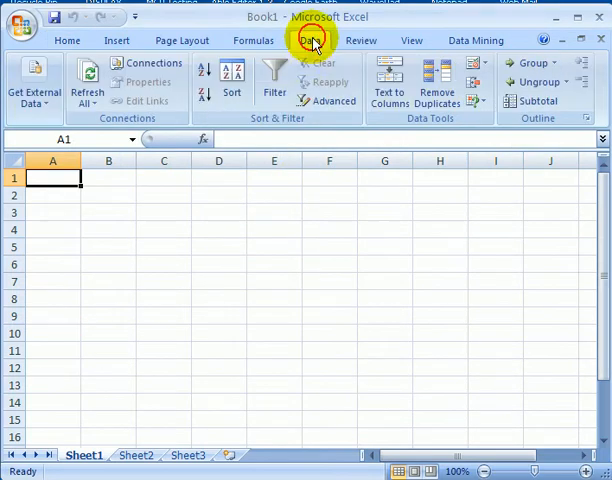
{"action": "left_click", "coordinate": [34, 85]}
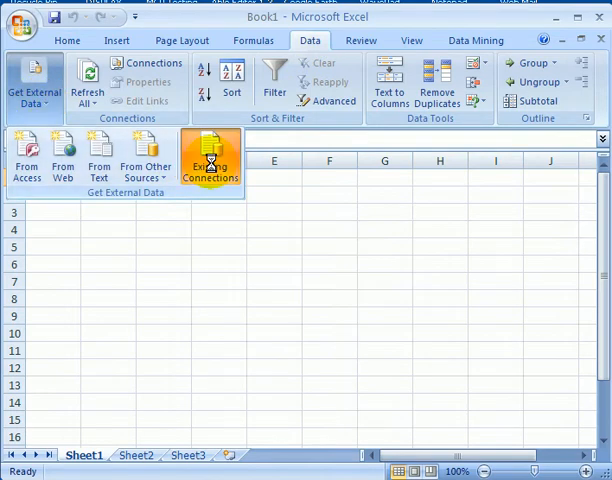
{"action": "left_click", "coordinate": [210, 160]}
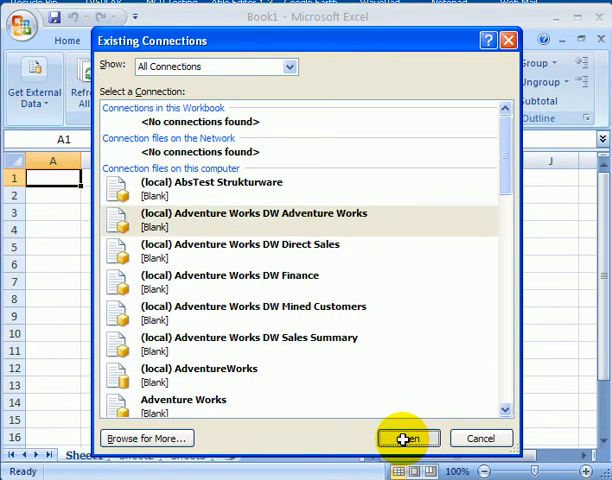
{"action": "left_click", "coordinate": [402, 438]}
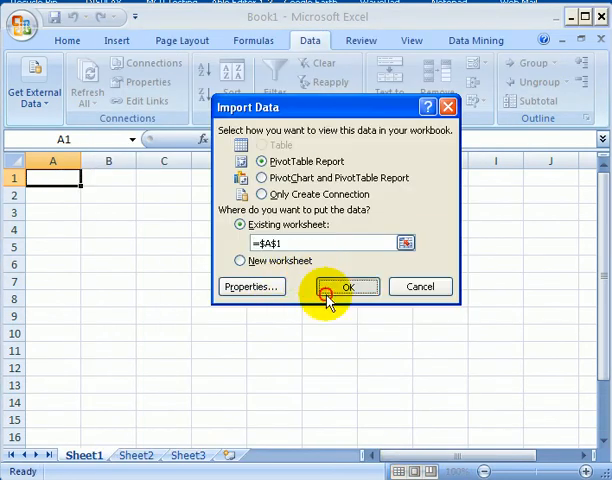
{"action": "left_click", "coordinate": [347, 287]}
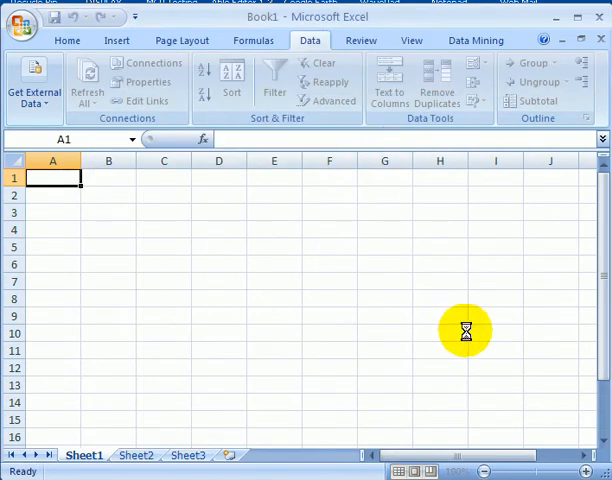
{"action": "mouse_move", "coordinate": [435, 295]}
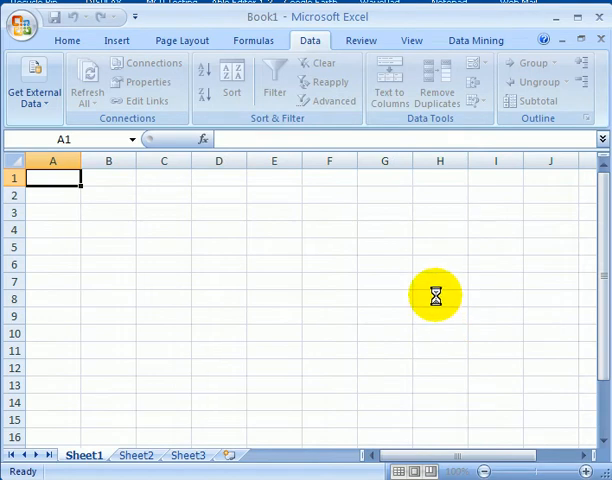
{"action": "mouse_move", "coordinate": [438, 267]}
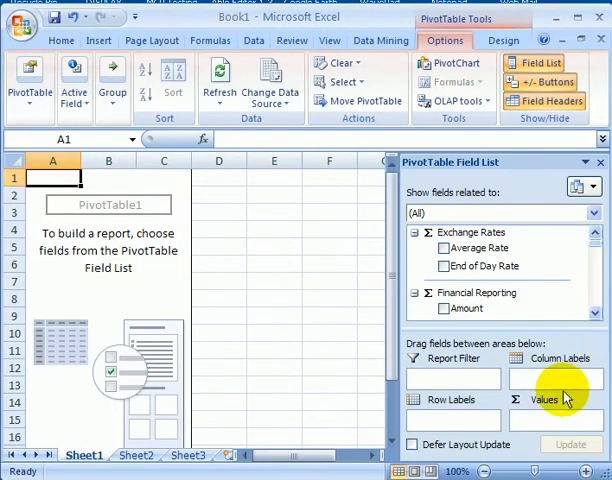
{"action": "mouse_move", "coordinate": [558, 430]}
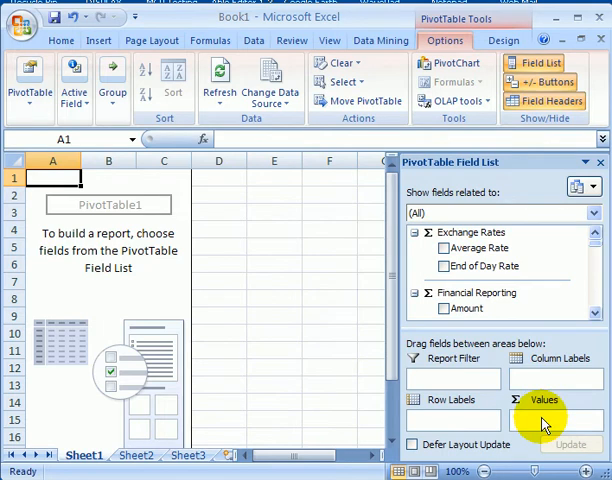
{"action": "mouse_move", "coordinate": [548, 385]}
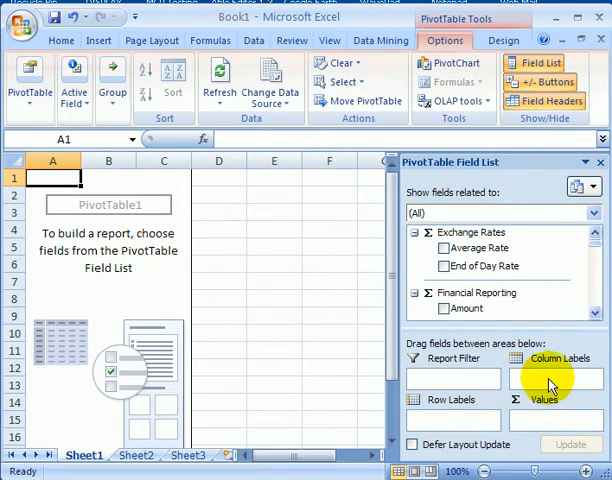
{"action": "mouse_move", "coordinate": [557, 383]}
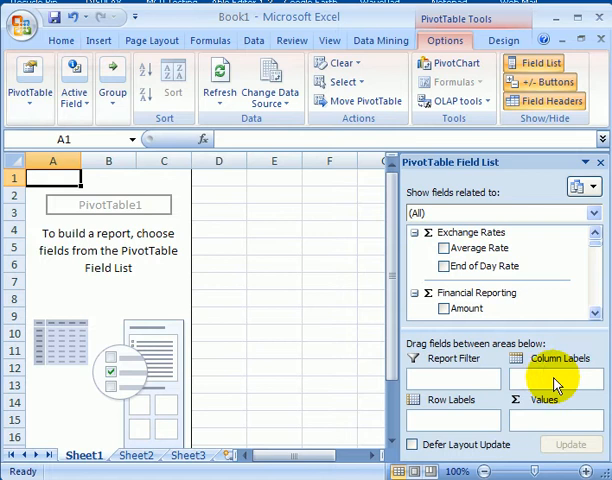
{"action": "mouse_move", "coordinate": [457, 433]}
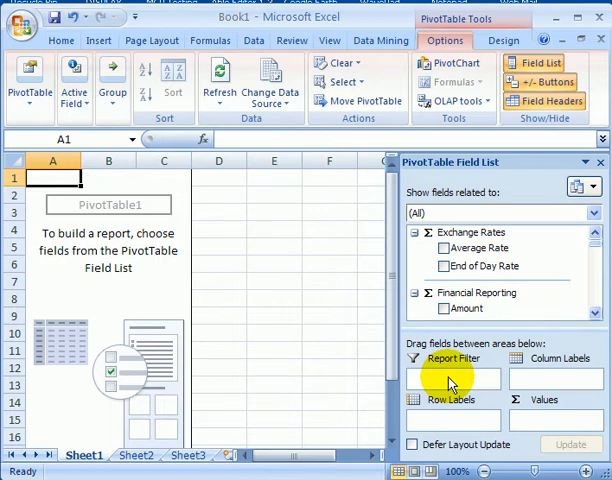
{"action": "mouse_move", "coordinate": [597, 302]}
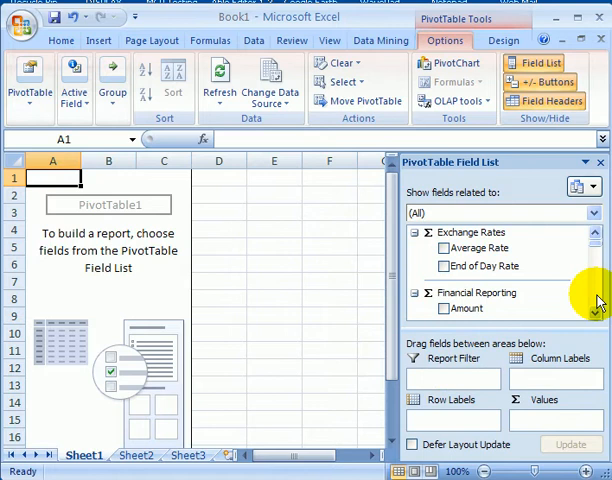
{"action": "mouse_move", "coordinate": [598, 302]}
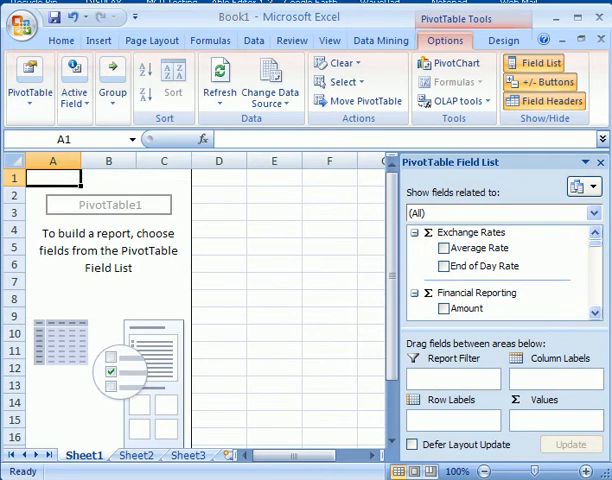
Pivot Reseller Sales Amount with Product Categories as columns and Calendar Year as rows
{"action": "scroll", "scroll_direction": "down", "scroll_amount": 3}
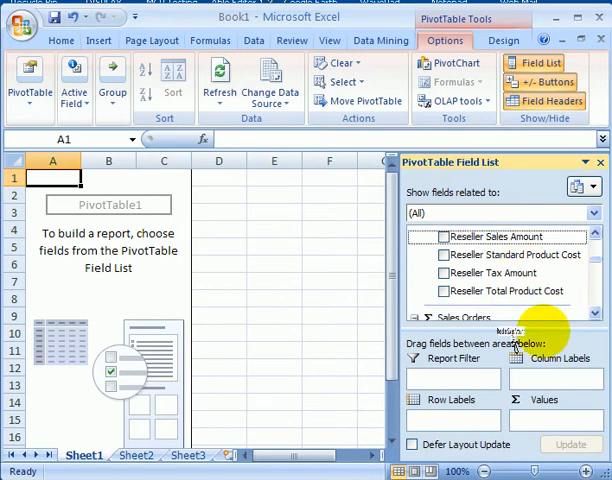
{"action": "left_click", "coordinate": [443, 237]}
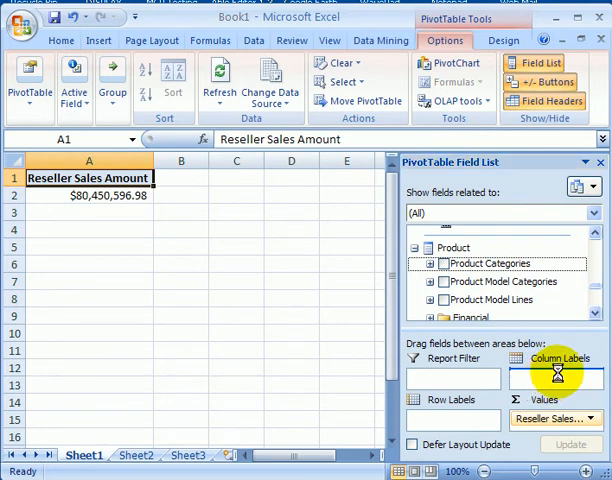
{"action": "left_click", "coordinate": [444, 263]}
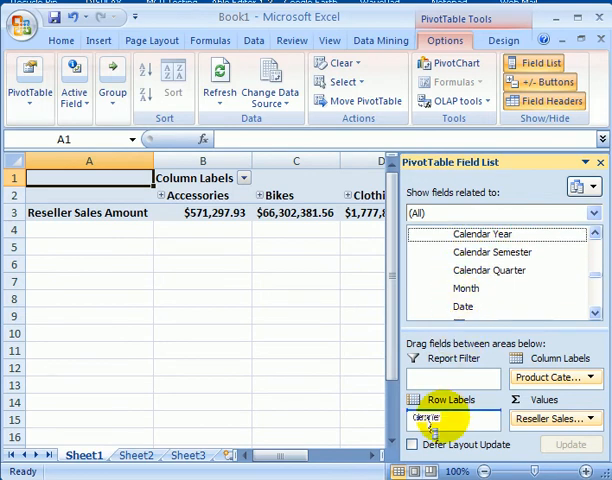
{"action": "left_click_drag", "start_coordinate": [487, 233], "coordinate": [452, 418]}
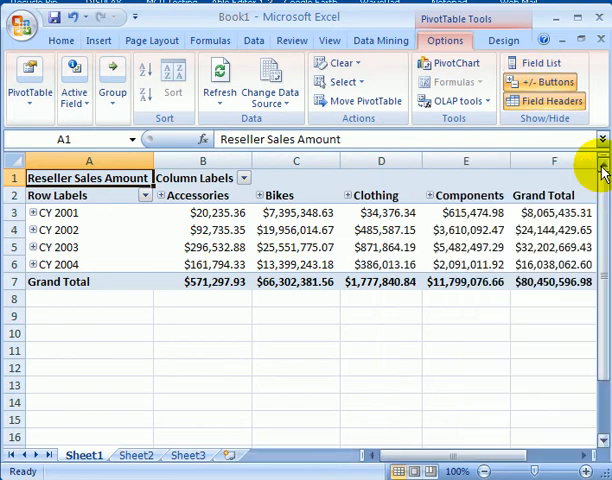
{"action": "mouse_move", "coordinate": [381, 335]}
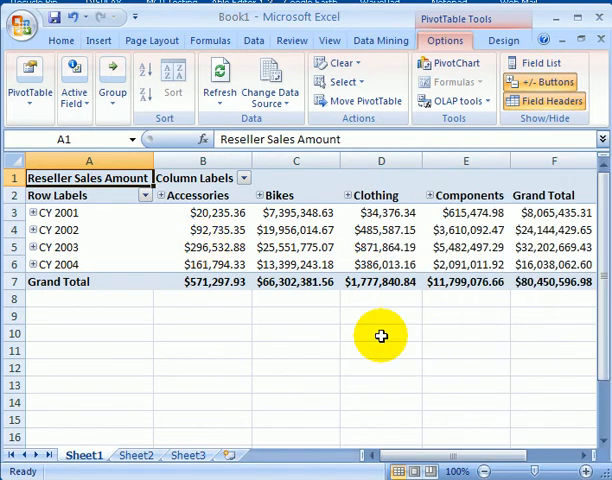
{"action": "mouse_move", "coordinate": [351, 315]}
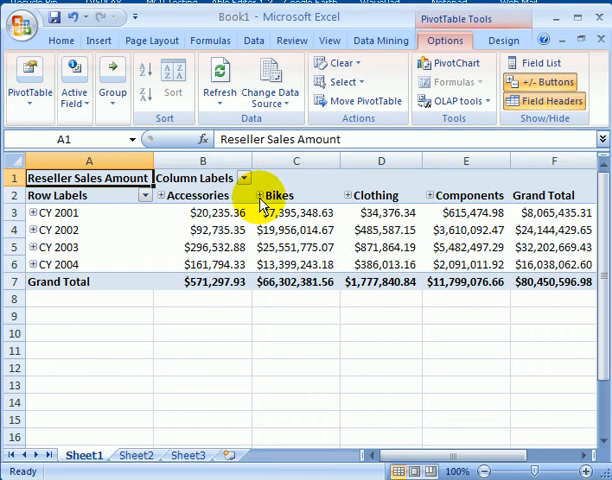
Drill into Bikes to show Mountain, Road and Touring Bikes columns
{"action": "left_click", "coordinate": [278, 194]}
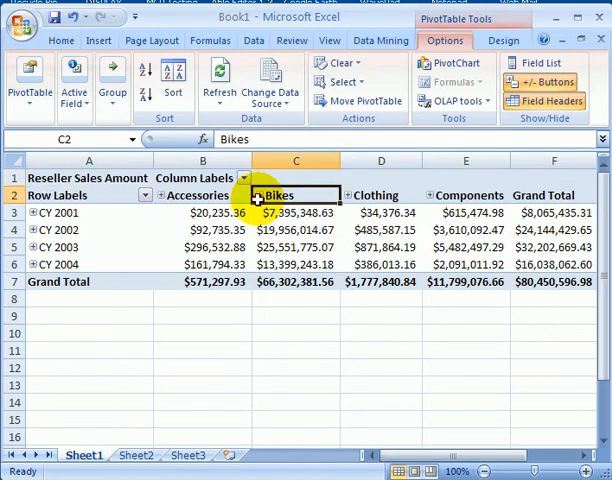
{"action": "left_click", "coordinate": [260, 195]}
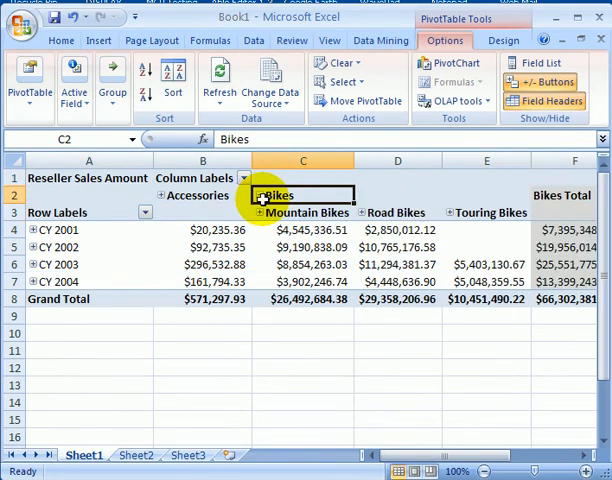
{"action": "mouse_move", "coordinate": [340, 229]}
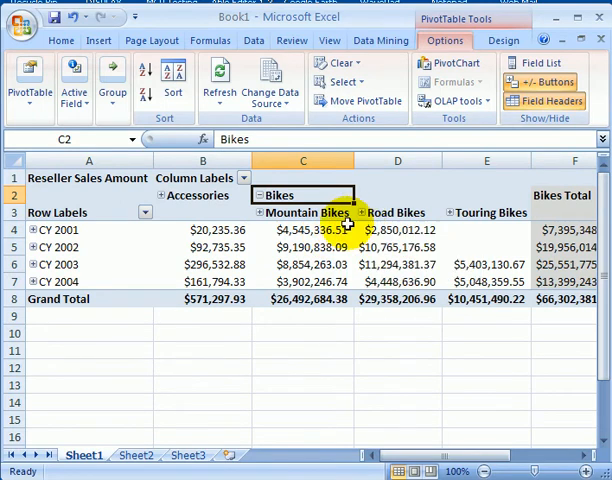
{"action": "mouse_move", "coordinate": [475, 230]}
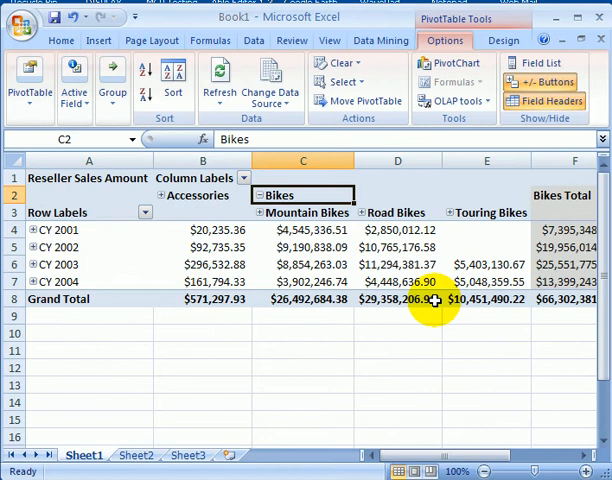
{"action": "mouse_move", "coordinate": [512, 329]}
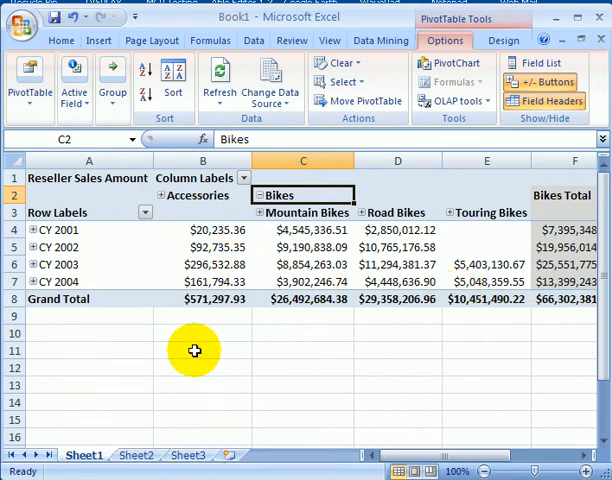
{"action": "mouse_move", "coordinate": [240, 343]}
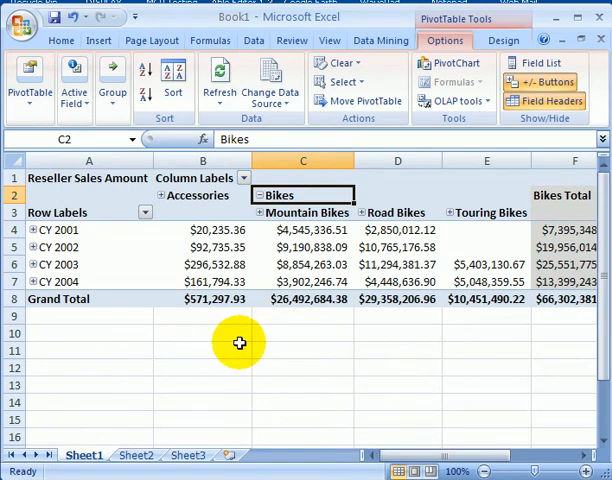
{"action": "mouse_move", "coordinate": [325, 258]}
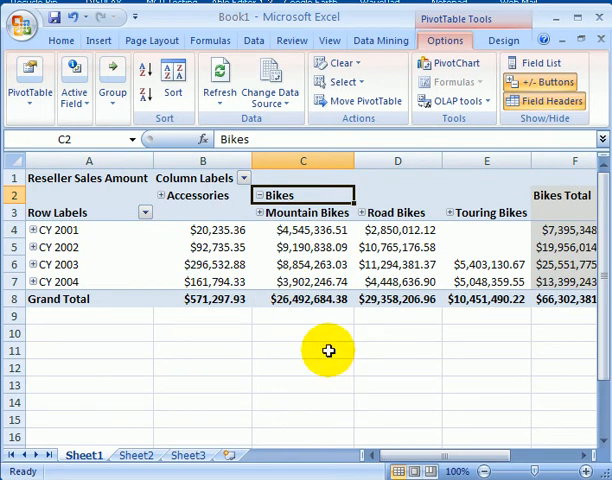
{"action": "mouse_move", "coordinate": [347, 335]}
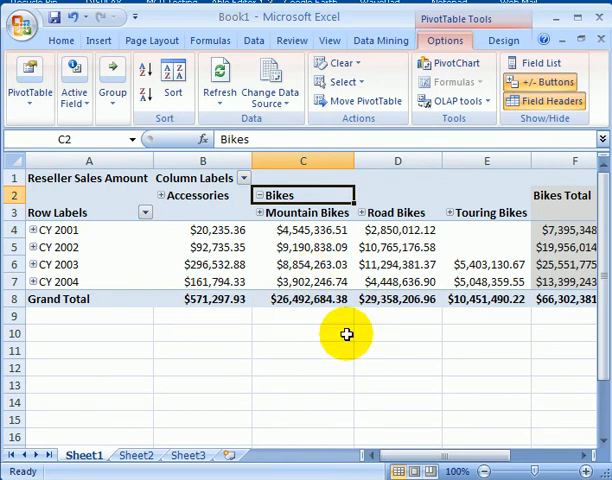
{"action": "mouse_move", "coordinate": [273, 353]}
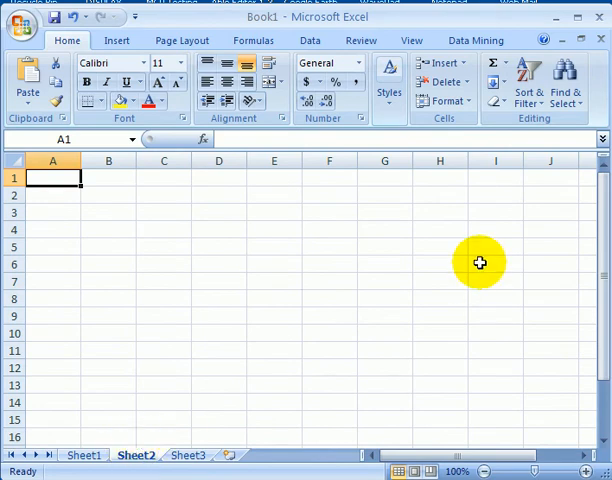
{"action": "mouse_move", "coordinate": [477, 40]}
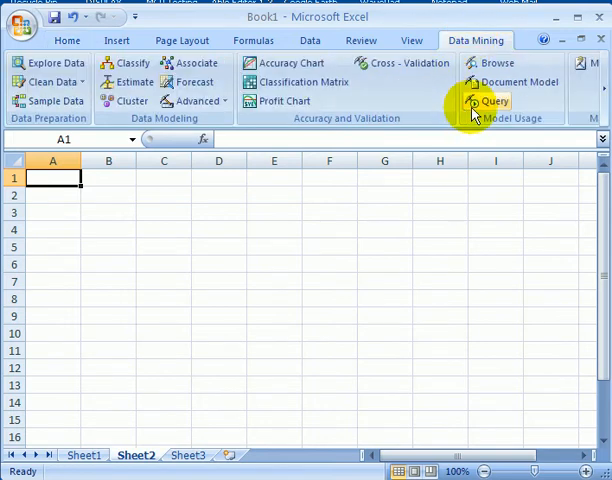
{"action": "mouse_move", "coordinate": [396, 206]}
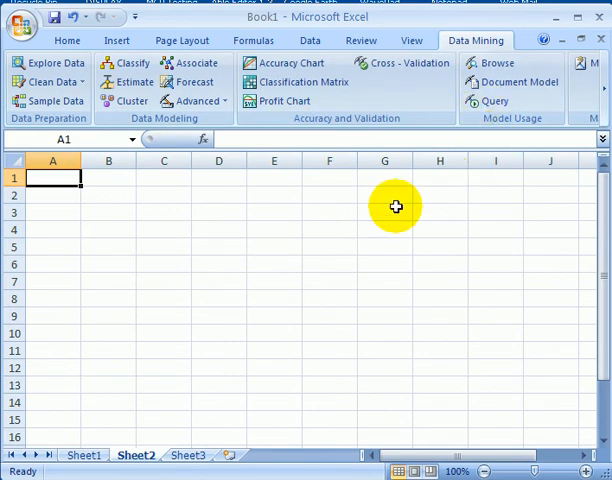
{"action": "mouse_move", "coordinate": [328, 192]}
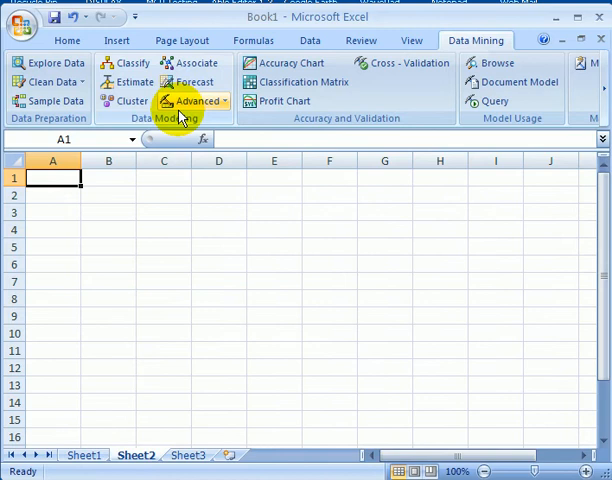
{"action": "mouse_move", "coordinate": [210, 135]}
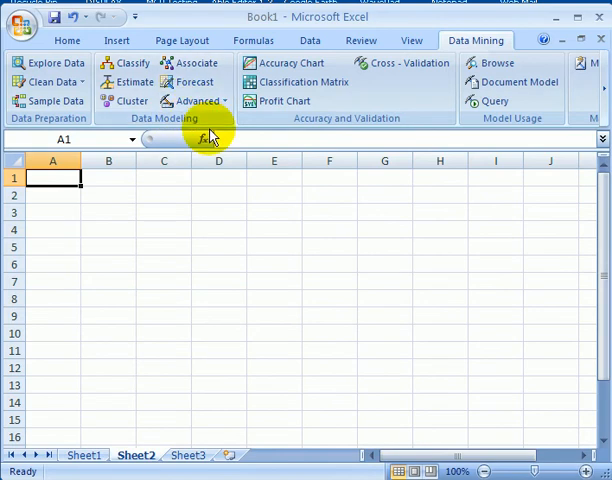
{"action": "mouse_move", "coordinate": [105, 110]}
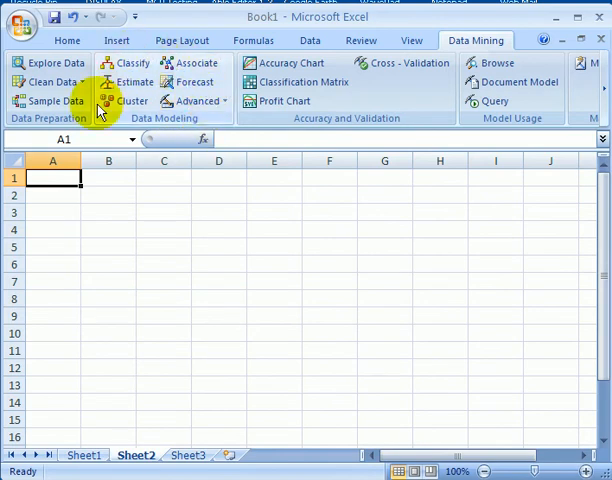
{"action": "mouse_move", "coordinate": [160, 120]}
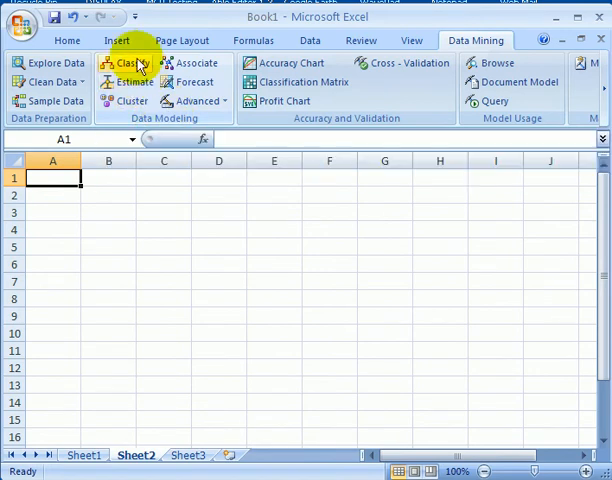
{"action": "mouse_move", "coordinate": [195, 101]}
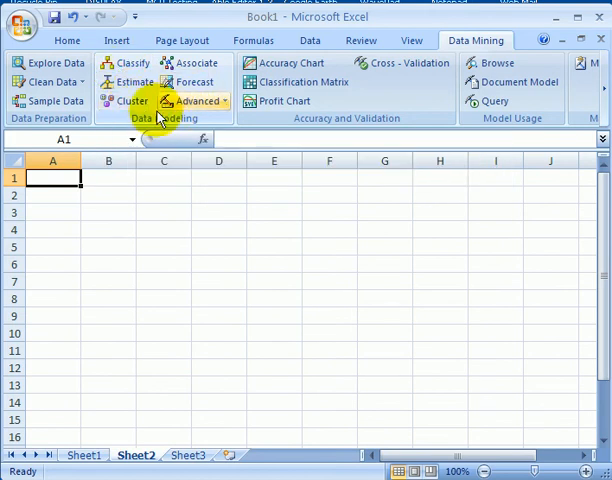
{"action": "mouse_move", "coordinate": [302, 204]}
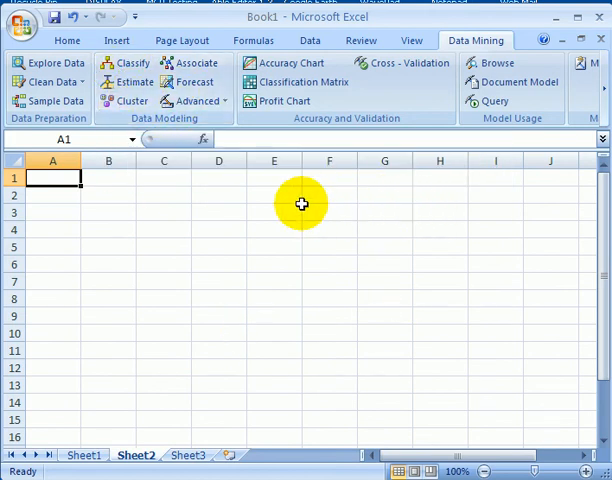
{"action": "mouse_move", "coordinate": [468, 178]}
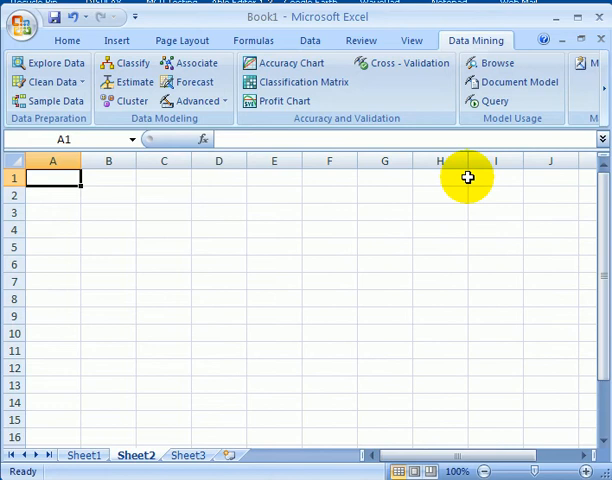
{"action": "mouse_move", "coordinate": [241, 184]}
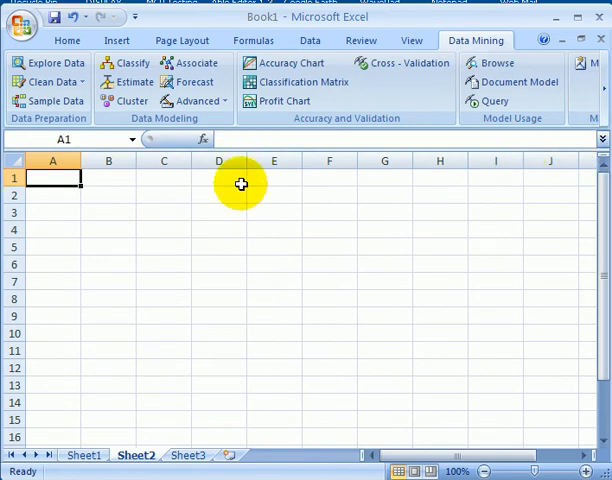
{"action": "mouse_move", "coordinate": [193, 81]}
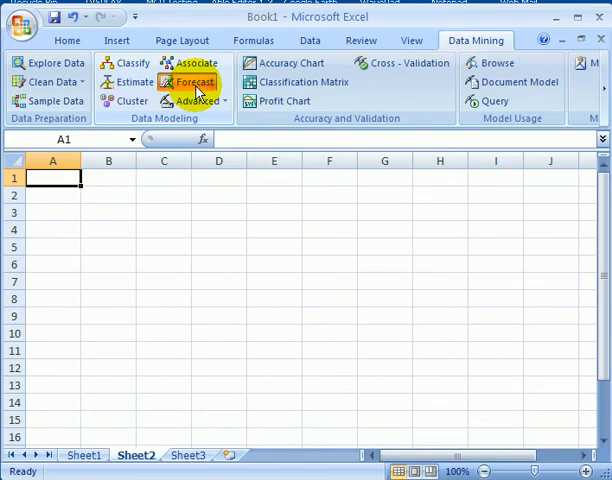
{"action": "left_click", "coordinate": [193, 81]}
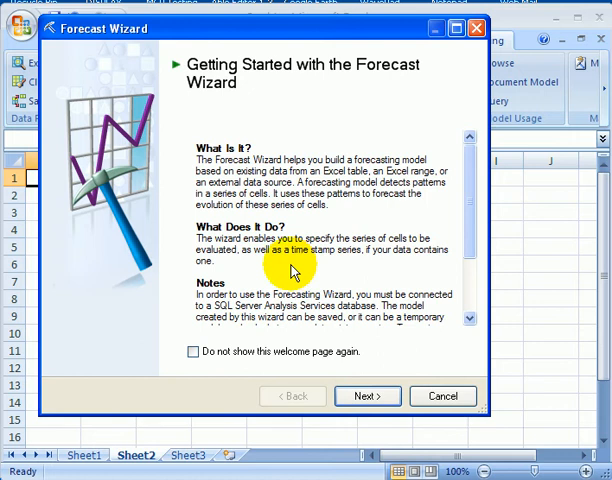
{"action": "left_click", "coordinate": [443, 396]}
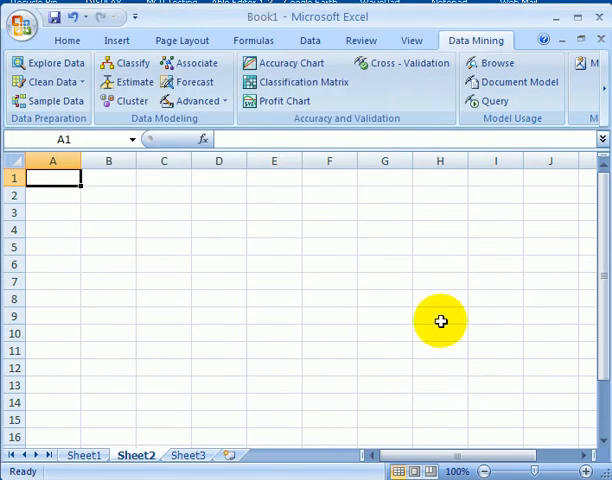
{"action": "mouse_move", "coordinate": [496, 63]}
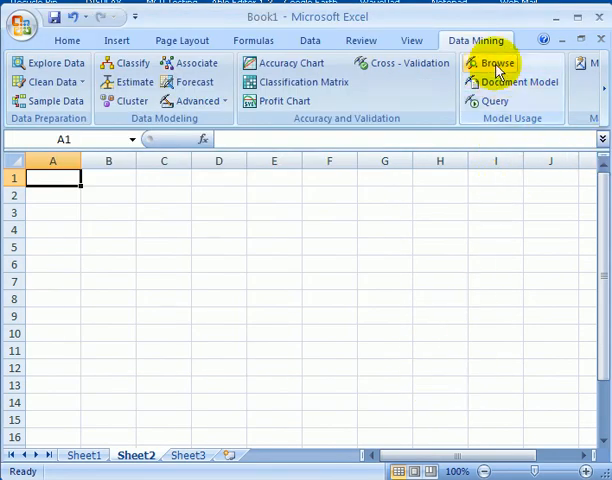
{"action": "mouse_move", "coordinate": [495, 63]}
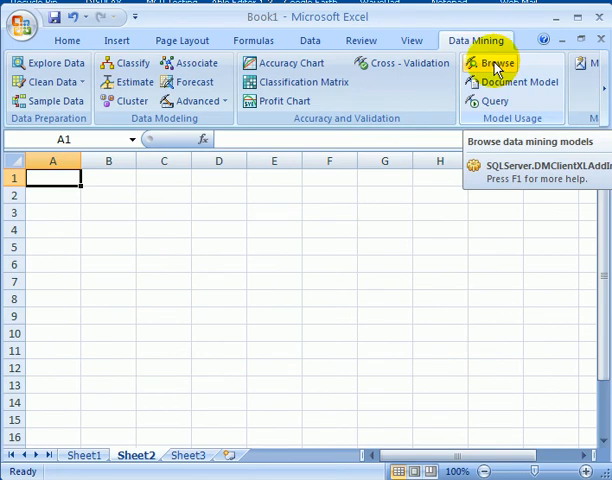
Browse the Forecasting time-series model from the Data Mining tab
{"action": "left_click", "coordinate": [494, 63]}
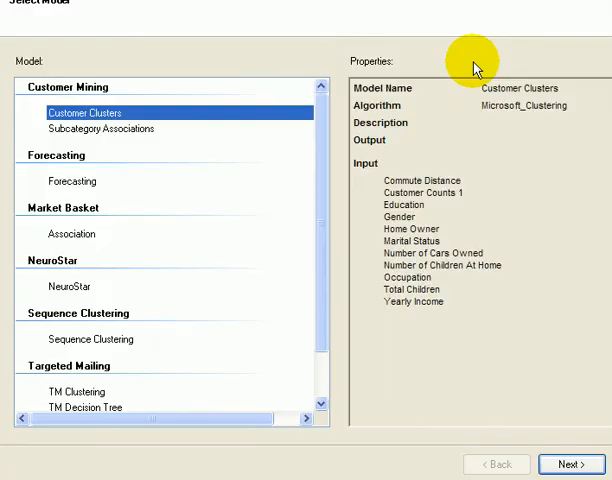
{"action": "left_click", "coordinate": [71, 181]}
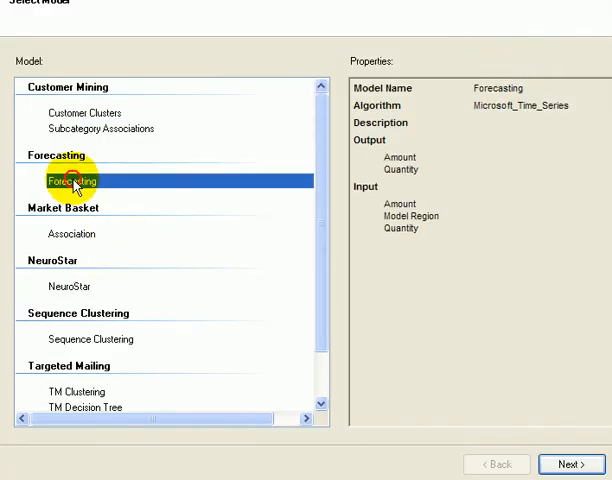
{"action": "left_click", "coordinate": [571, 464]}
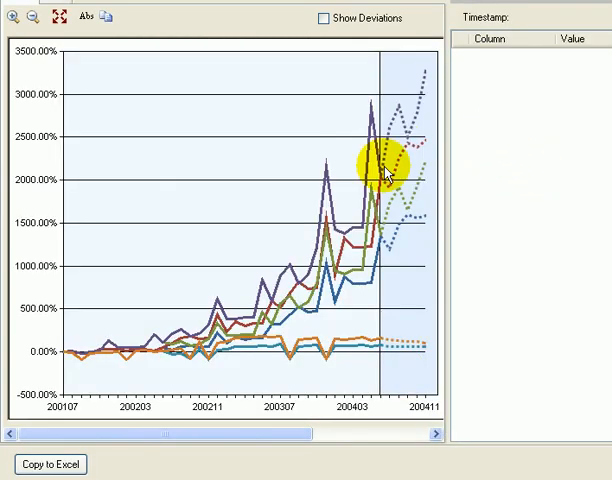
{"action": "mouse_move", "coordinate": [390, 408]}
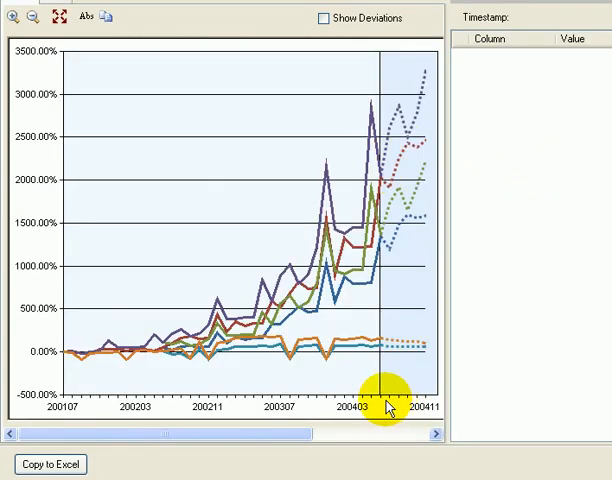
{"action": "mouse_move", "coordinate": [383, 355]}
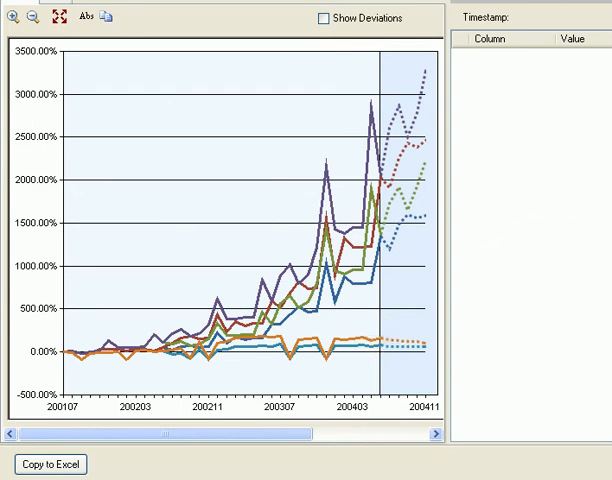
Scroll the forecast chart to reveal the six M200 regional series legend
{"action": "left_click", "coordinate": [440, 435]}
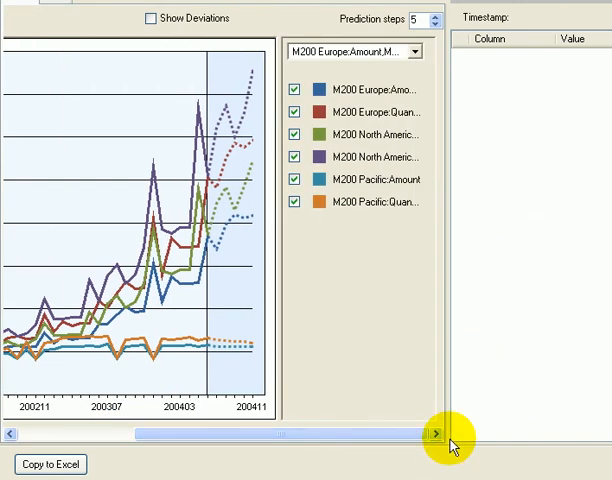
{"action": "mouse_move", "coordinate": [372, 228]}
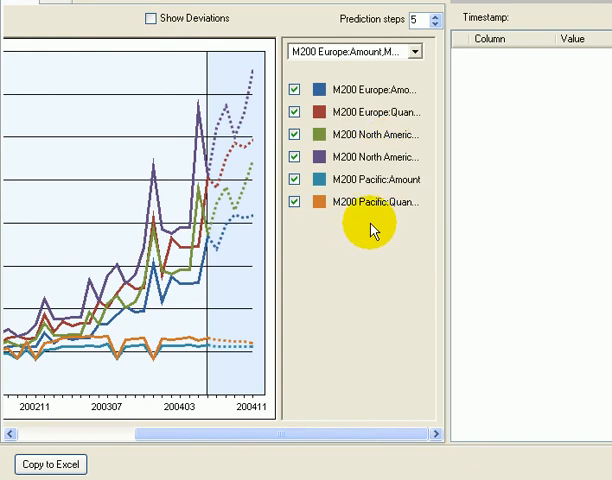
{"action": "mouse_move", "coordinate": [385, 208]}
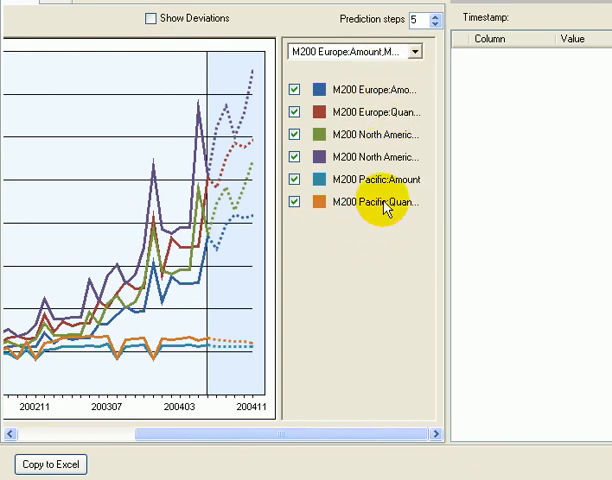
{"action": "mouse_move", "coordinate": [384, 235]}
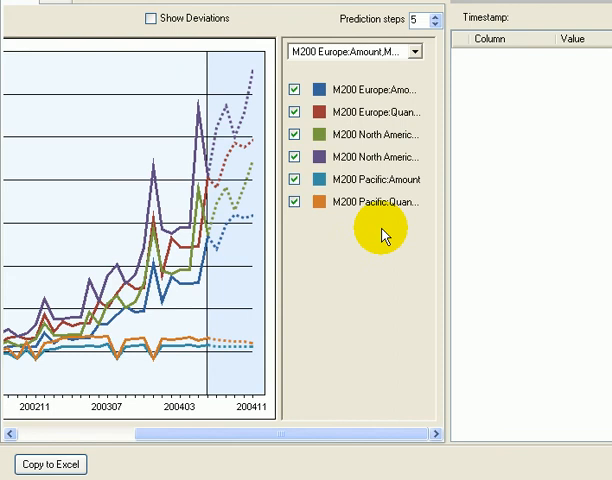
{"action": "mouse_move", "coordinate": [379, 242]}
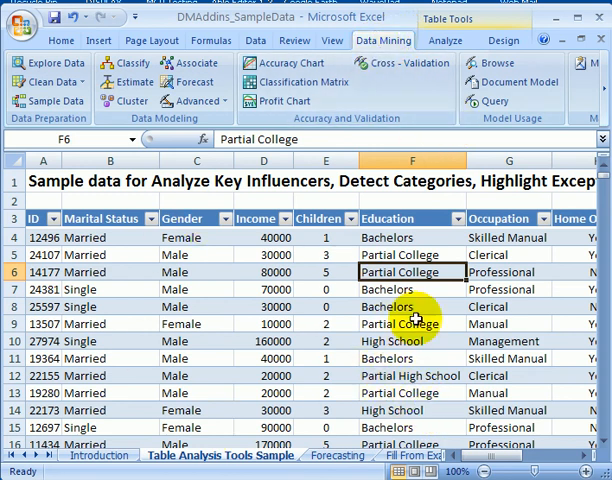
{"action": "mouse_move", "coordinate": [360, 392]}
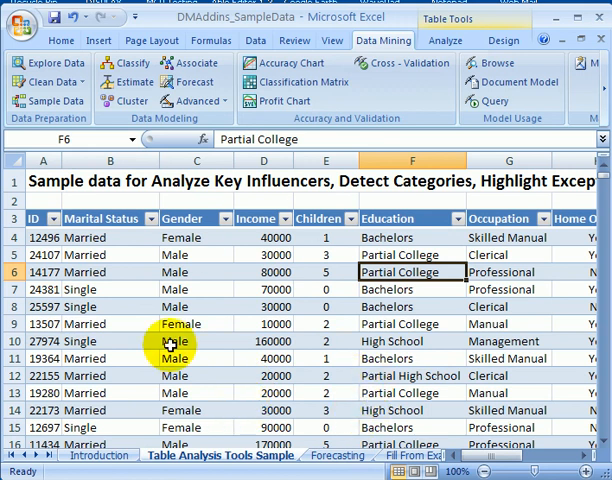
{"action": "mouse_move", "coordinate": [472, 133]}
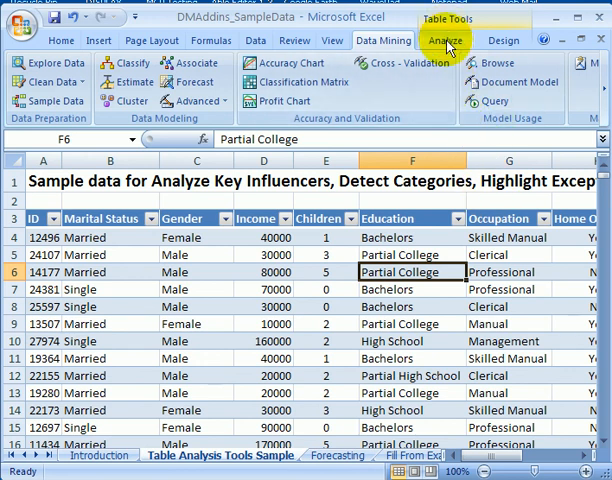
Switch to the Table Tools Analyze tab to show the Table Analysis Tools ribbon
{"action": "left_click", "coordinate": [446, 40]}
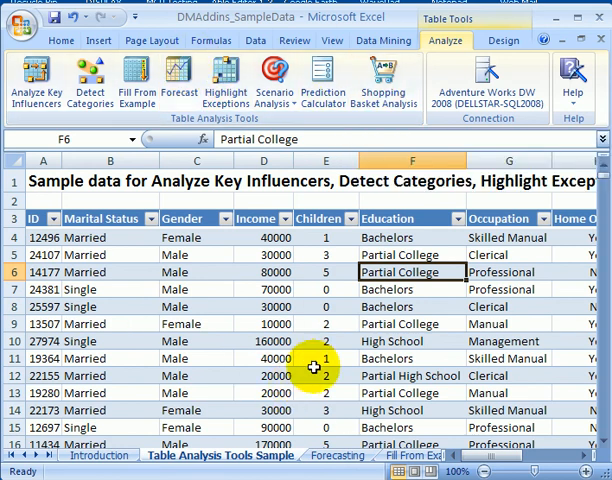
{"action": "mouse_move", "coordinate": [550, 392]}
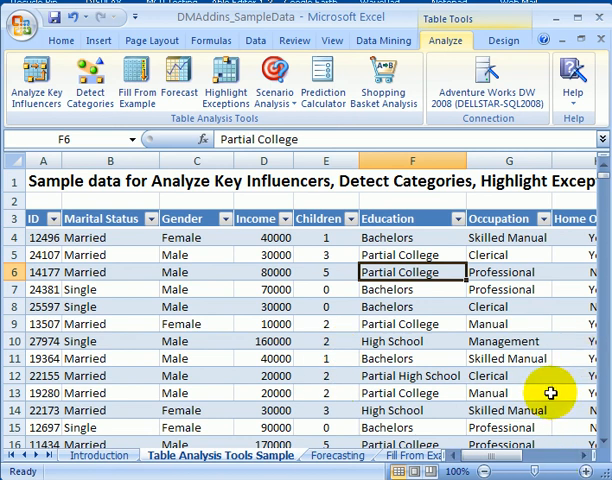
{"action": "mouse_move", "coordinate": [549, 392]}
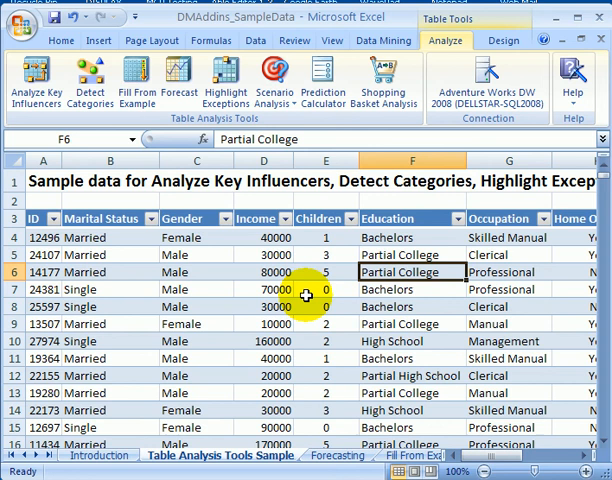
{"action": "mouse_move", "coordinate": [276, 255]}
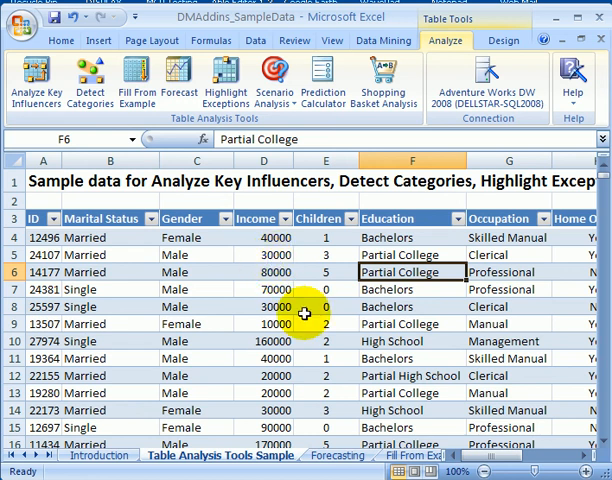
{"action": "mouse_move", "coordinate": [308, 285]}
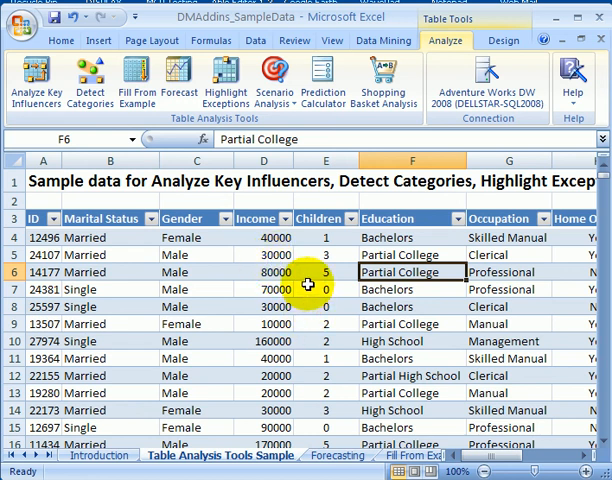
{"action": "mouse_move", "coordinate": [305, 250]}
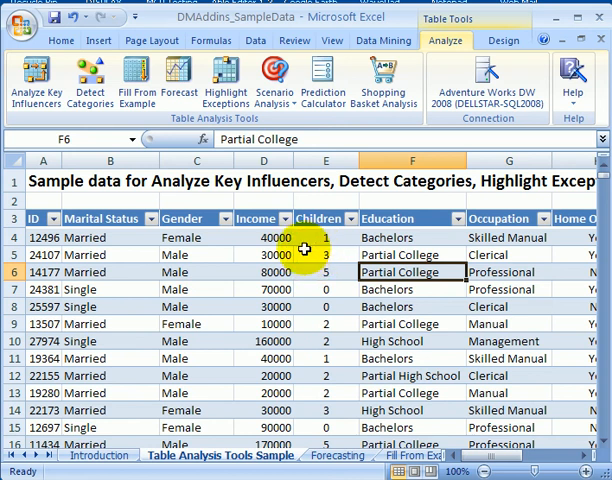